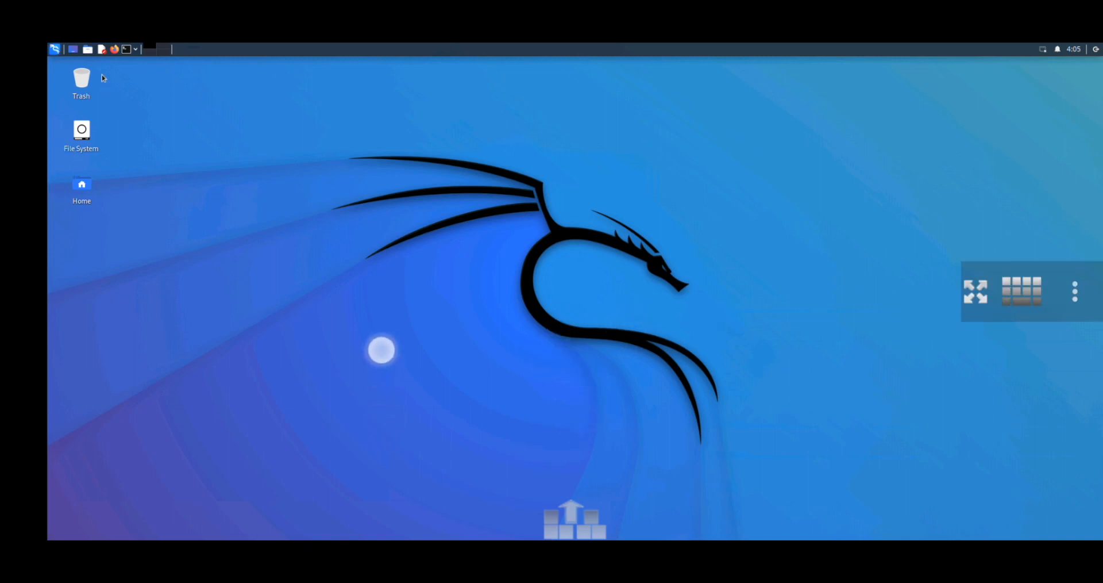
mouse_move(116, 50)
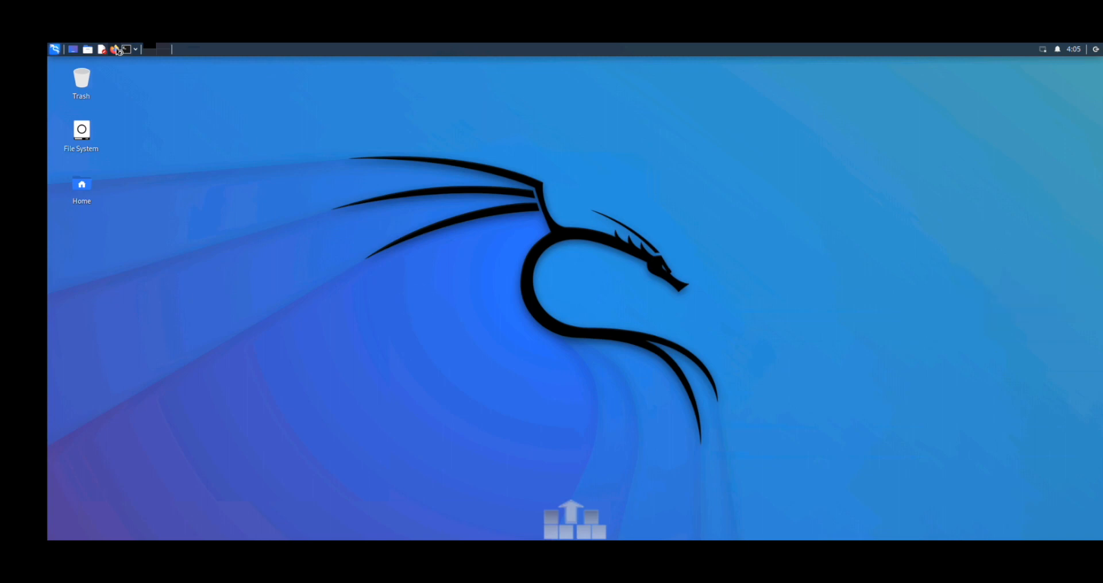
Launch Firefox from the top panel launcher.
left_click(115, 49)
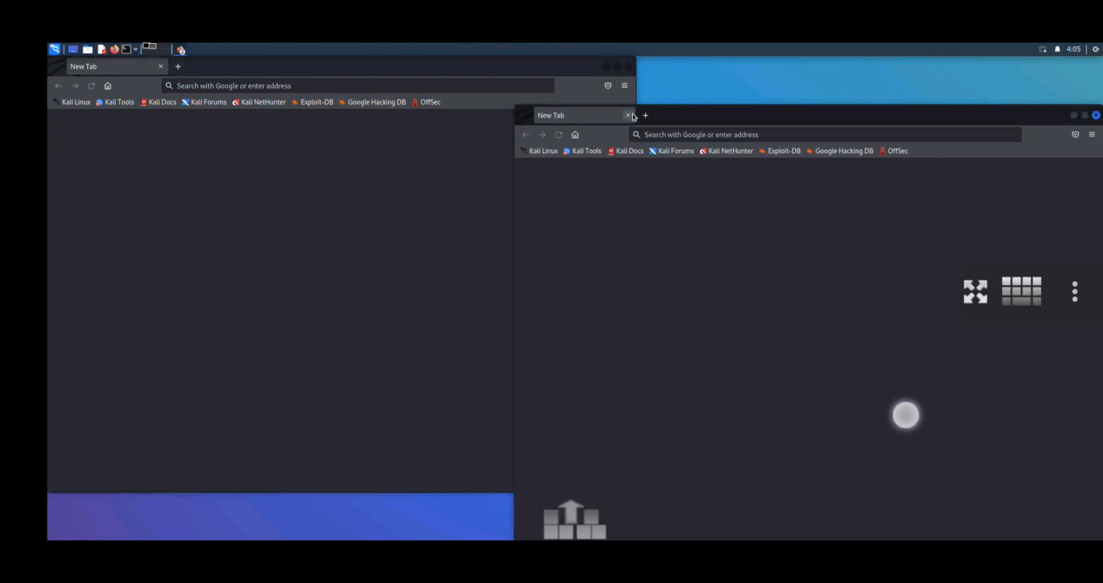
Close the duplicate Firefox window, keeping the crashed youtube.com tab.
left_click(281, 86)
type("https://www.youtube.com")
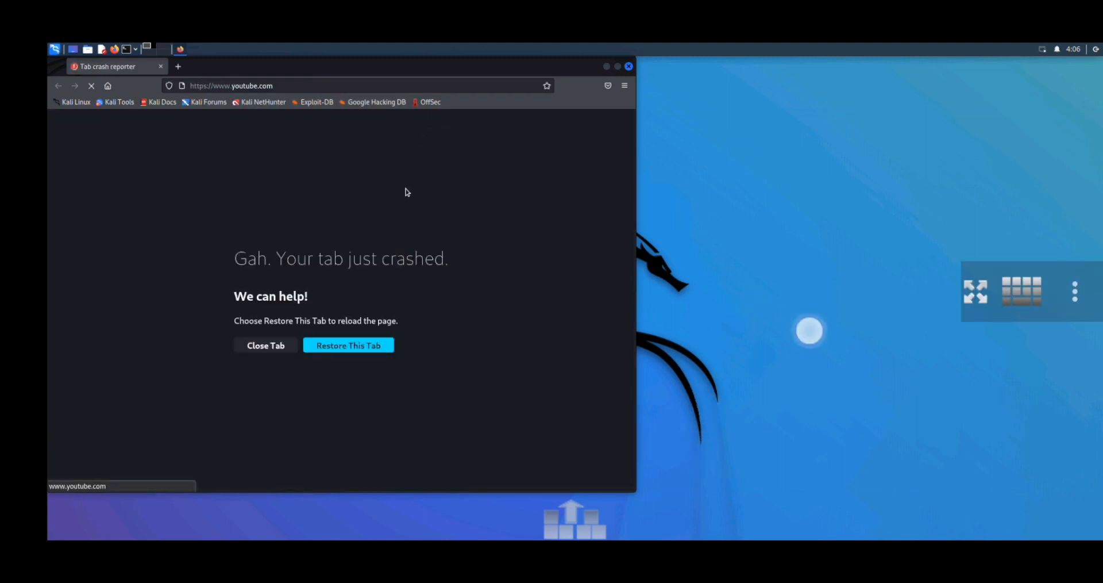
mouse_move(376, 251)
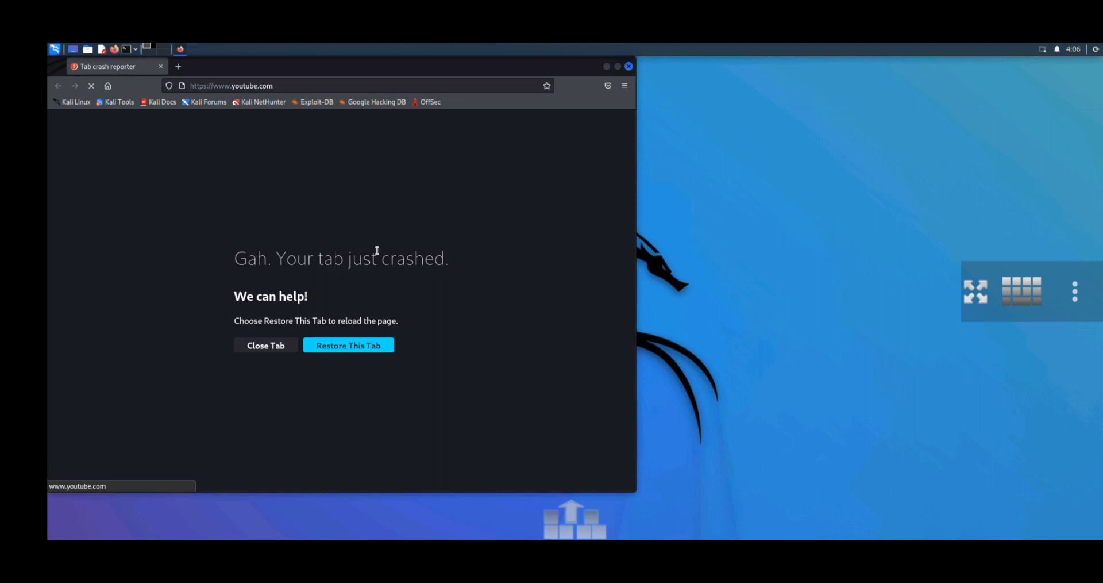
mouse_move(326, 178)
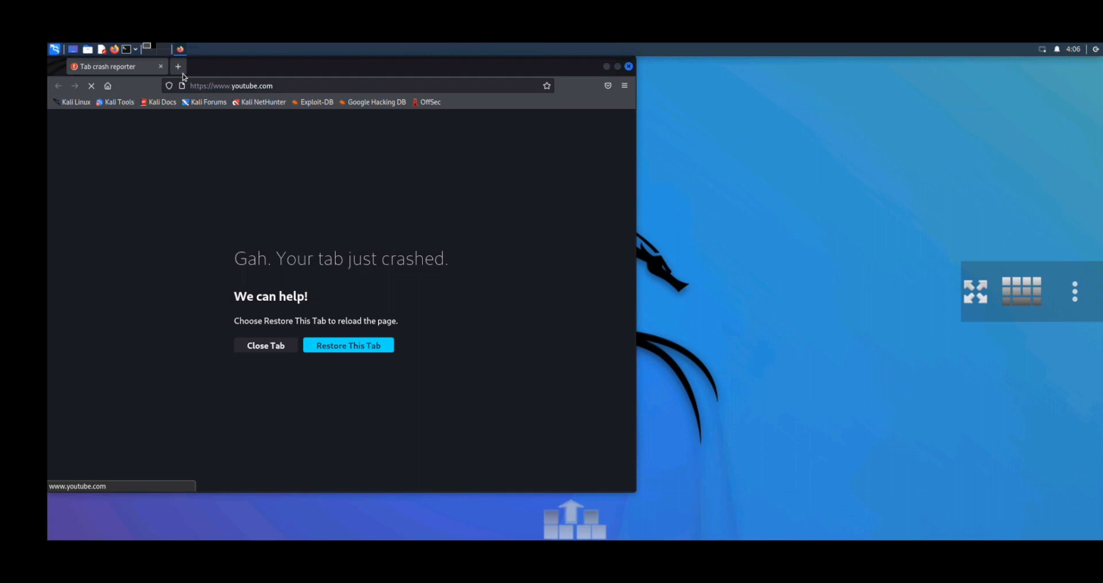
Open about:config in a new tab and accept the risk warning.
left_click(178, 66)
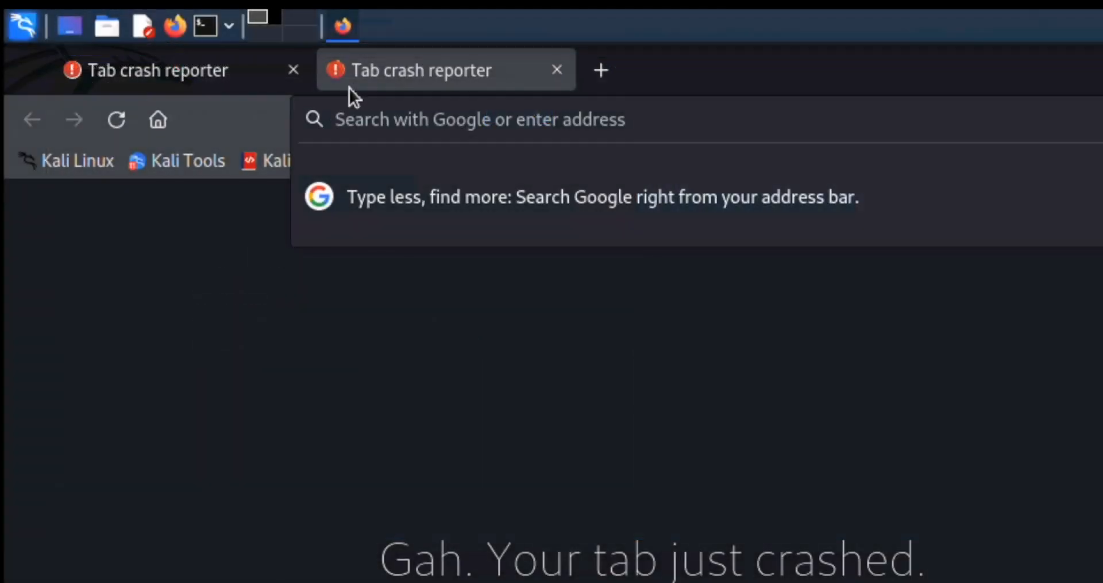
type("abo")
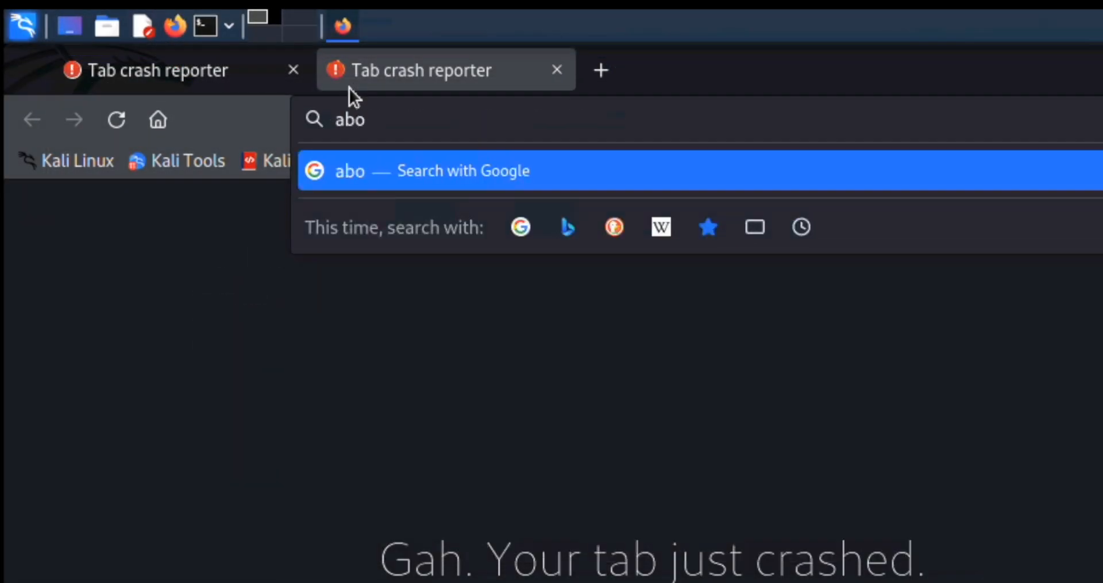
type("ut:")
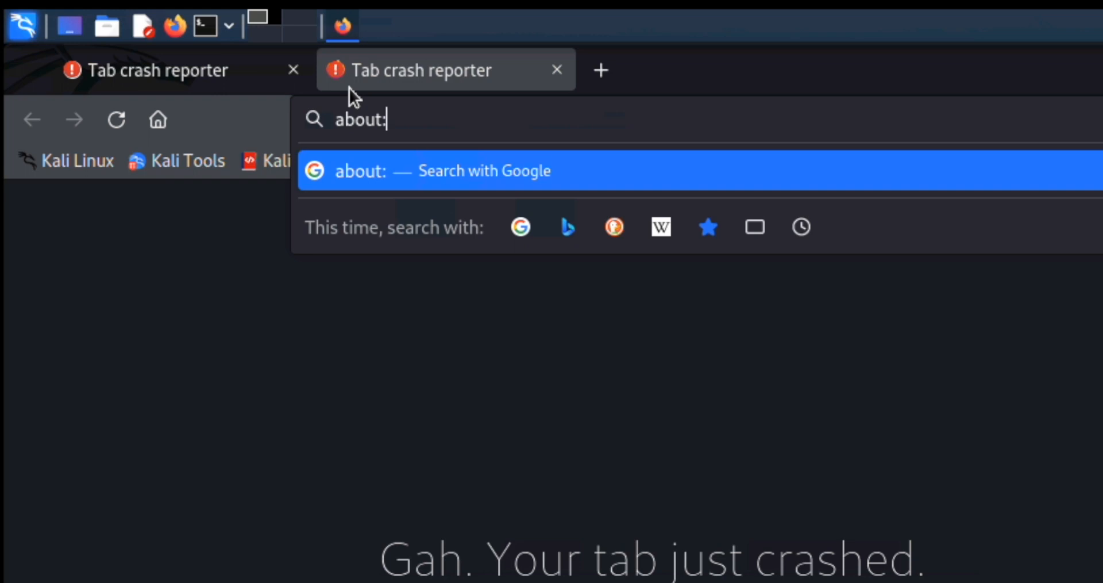
type("config")
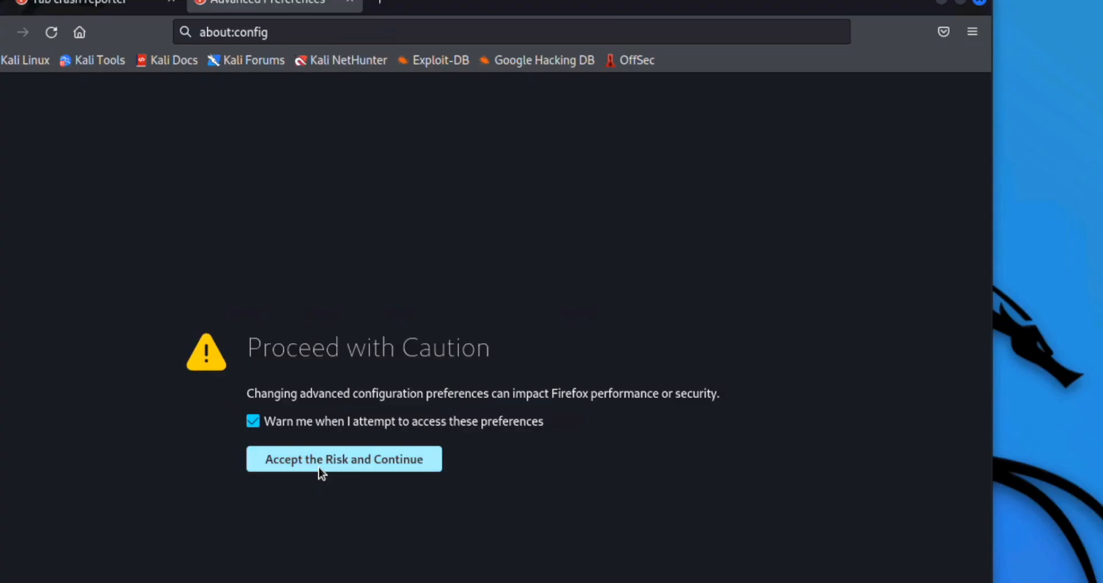
left_click(344, 458)
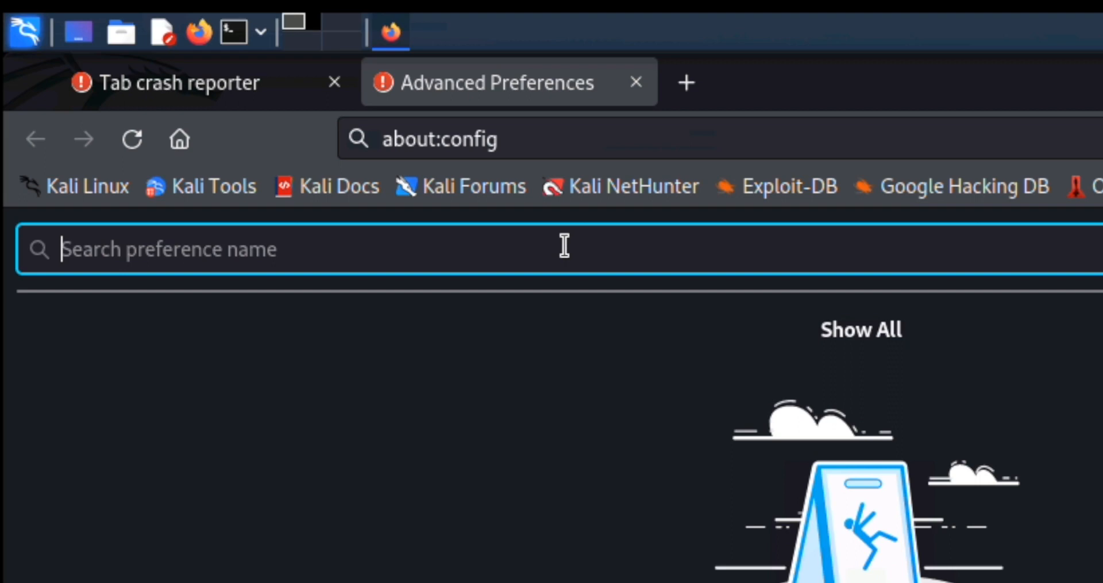
Search the preferences for 'sandbox'.
type("sandb")
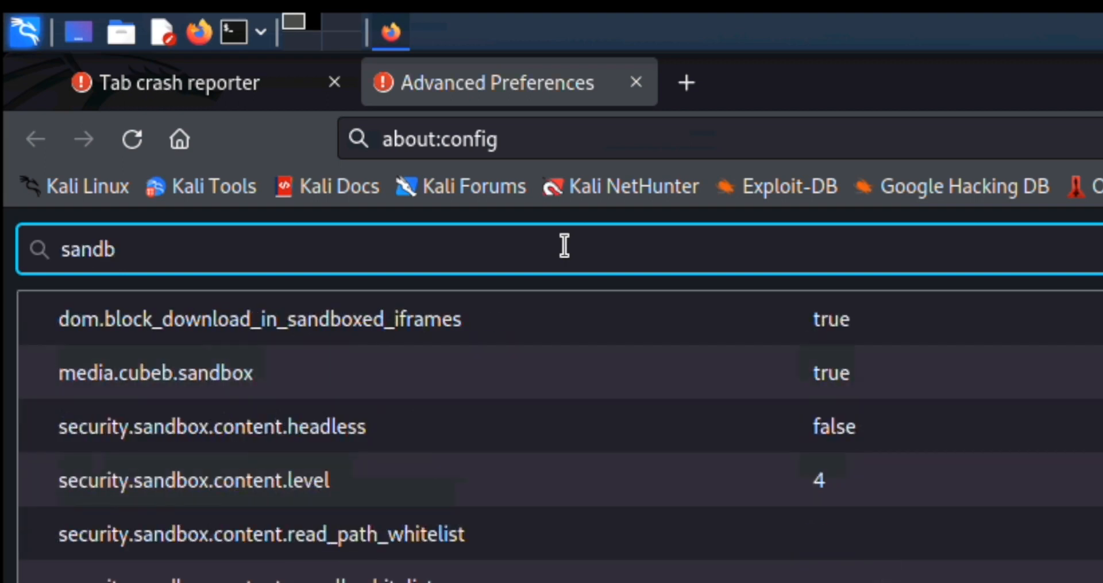
type("ox")
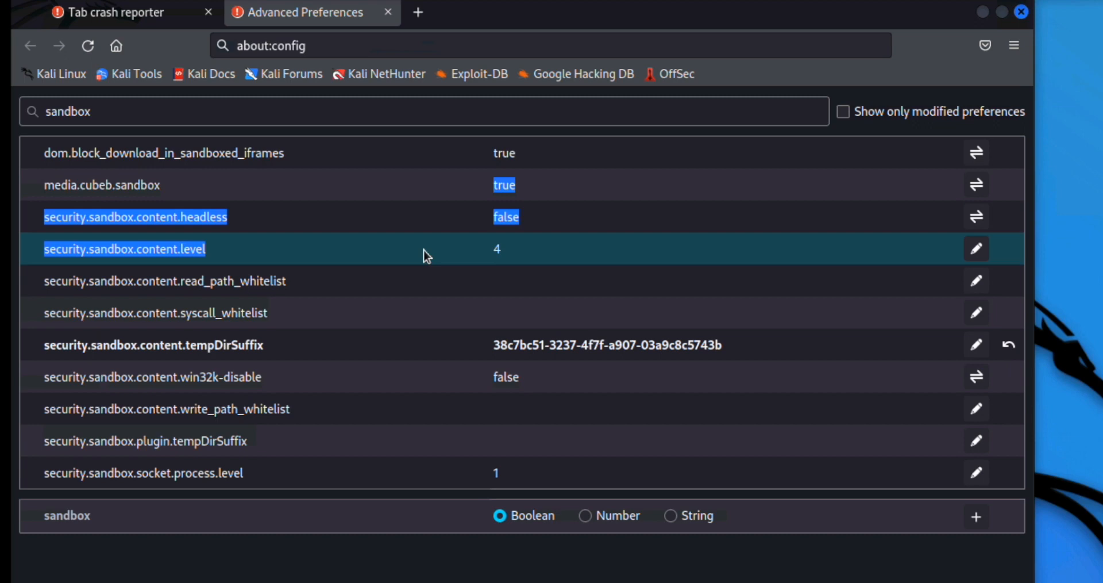
mouse_move(492, 254)
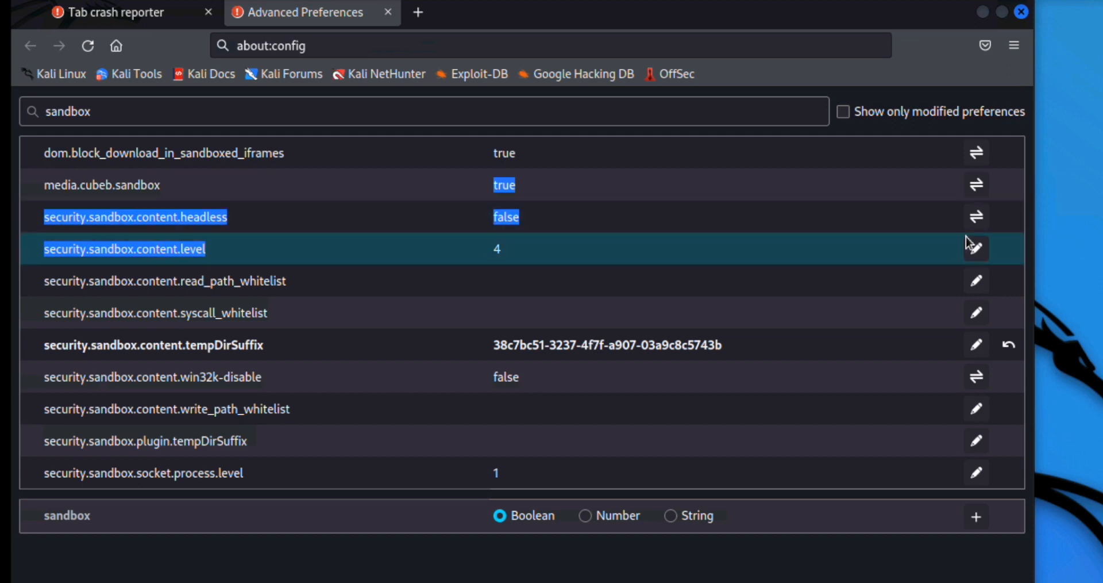
Set security.sandbox.content.level to 0 and save it.
left_click(976, 248)
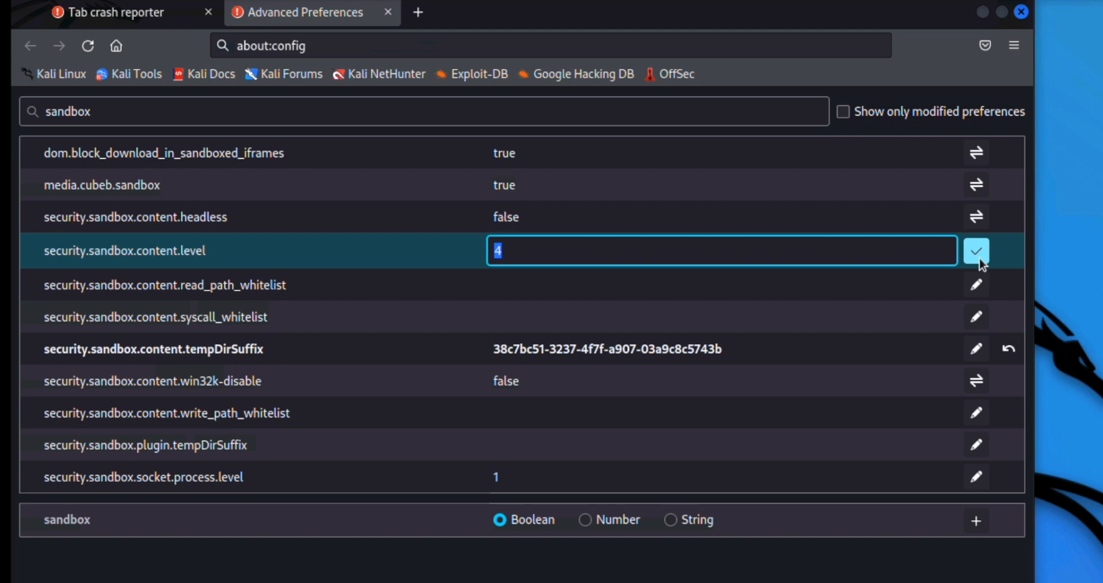
type("0")
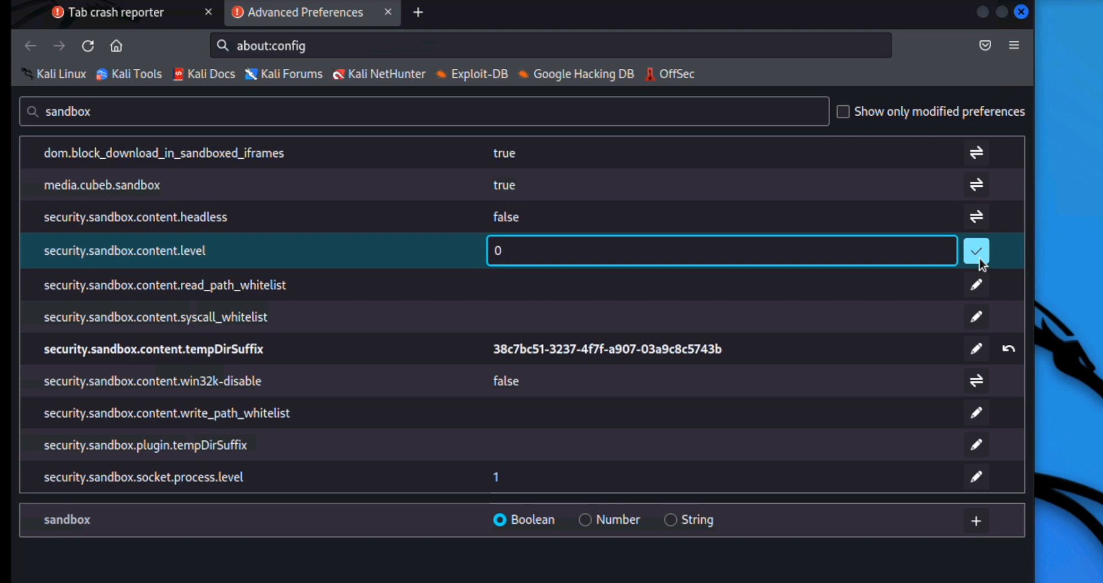
left_click(977, 251)
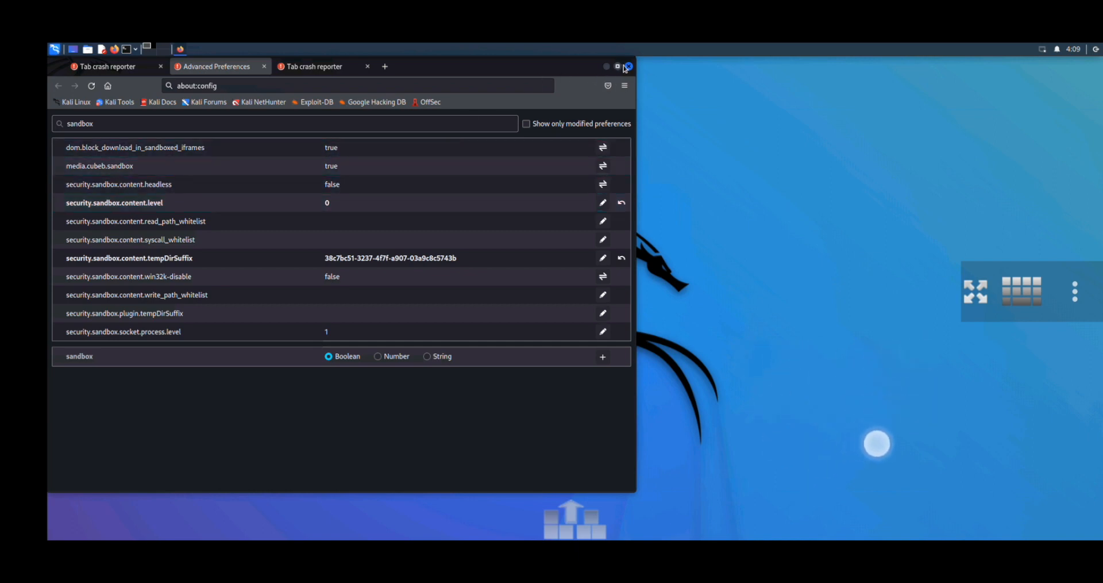
Close the crashed tab and quit Firefox, confirming Close tabs.
left_click(628, 66)
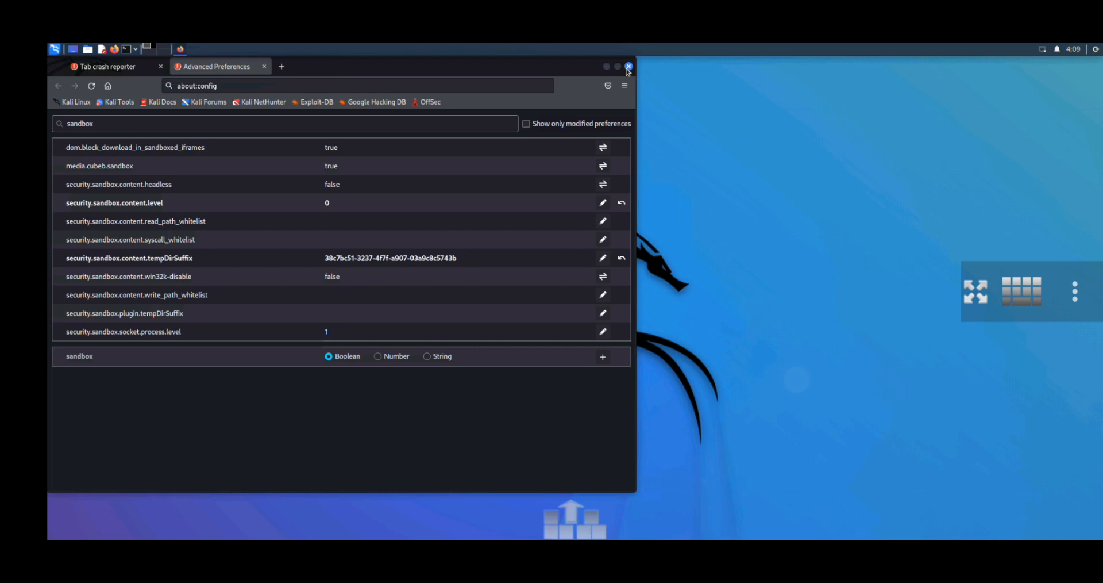
left_click(627, 66)
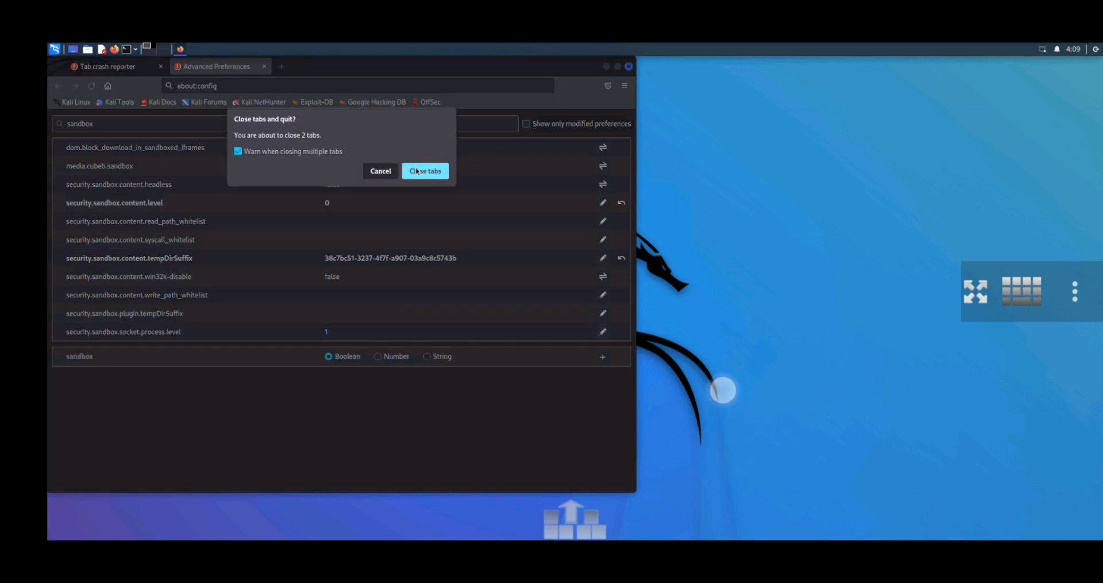
left_click(426, 171)
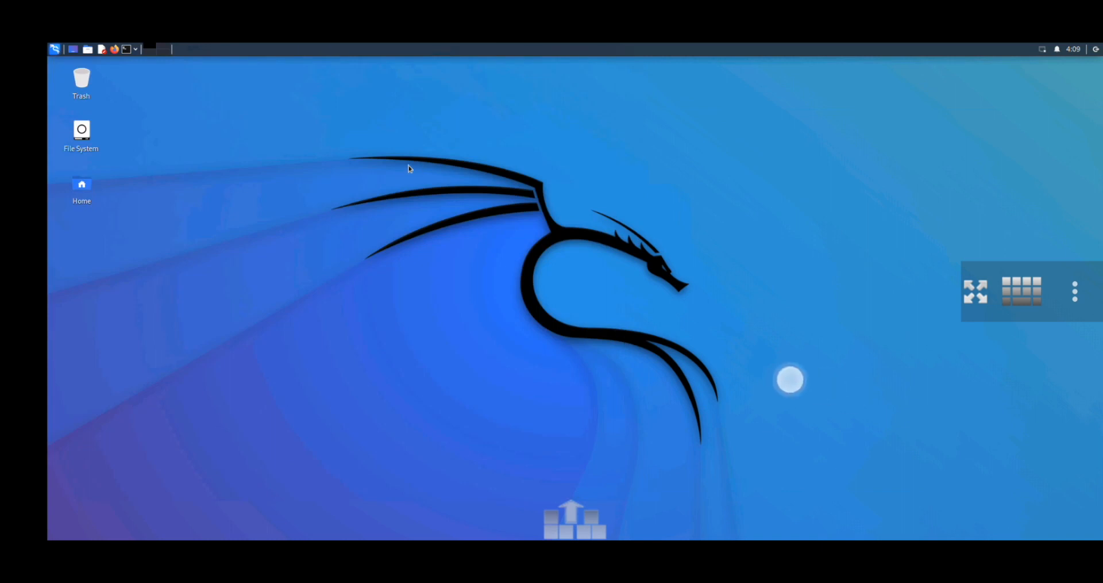
mouse_move(139, 82)
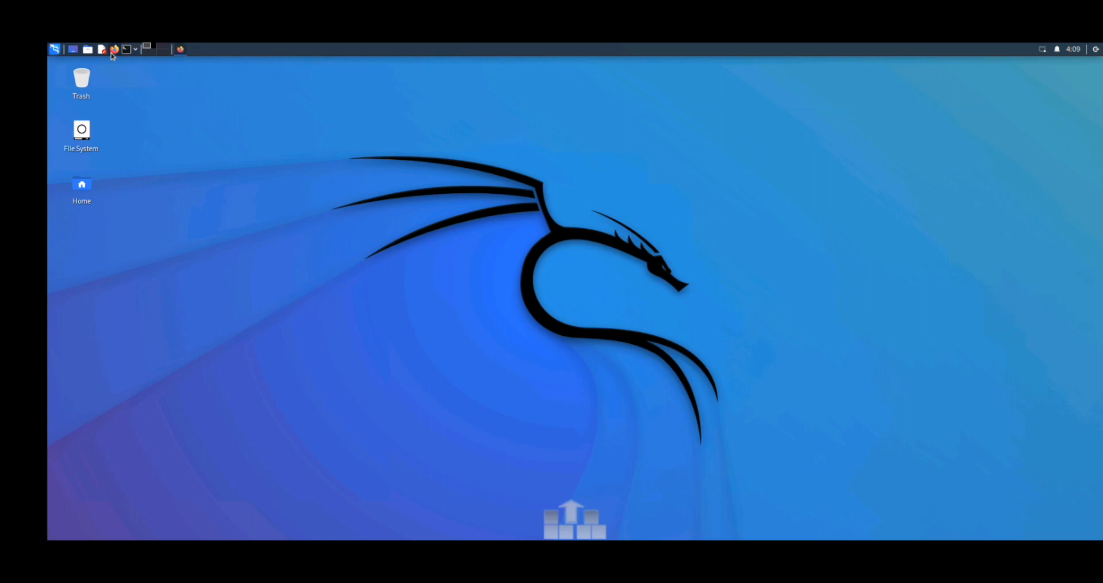
Relaunch Firefox and add a new tab beside the Kali homepage.
left_click(112, 50)
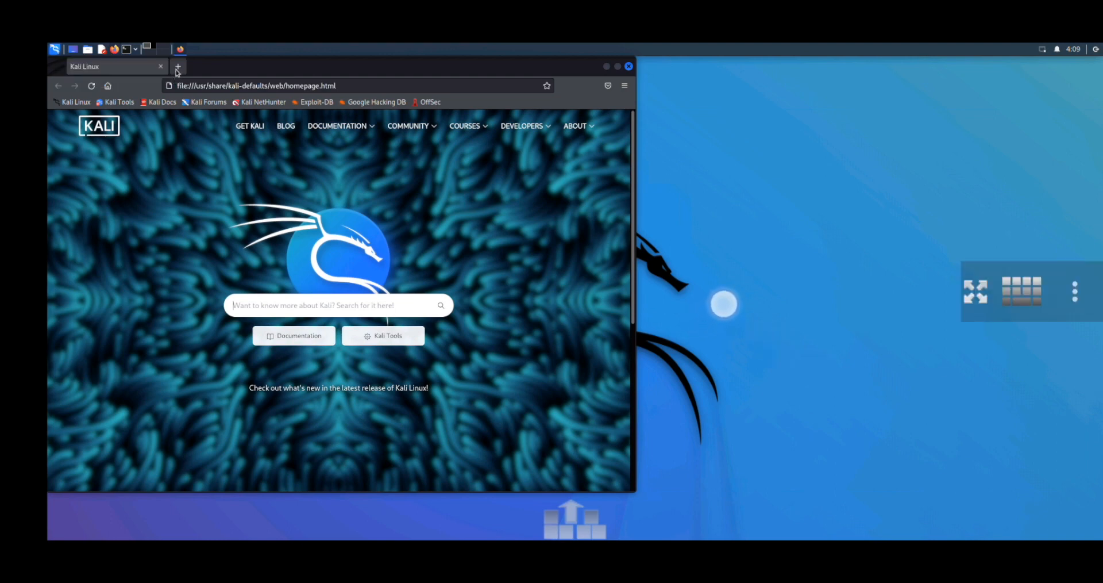
left_click(178, 66)
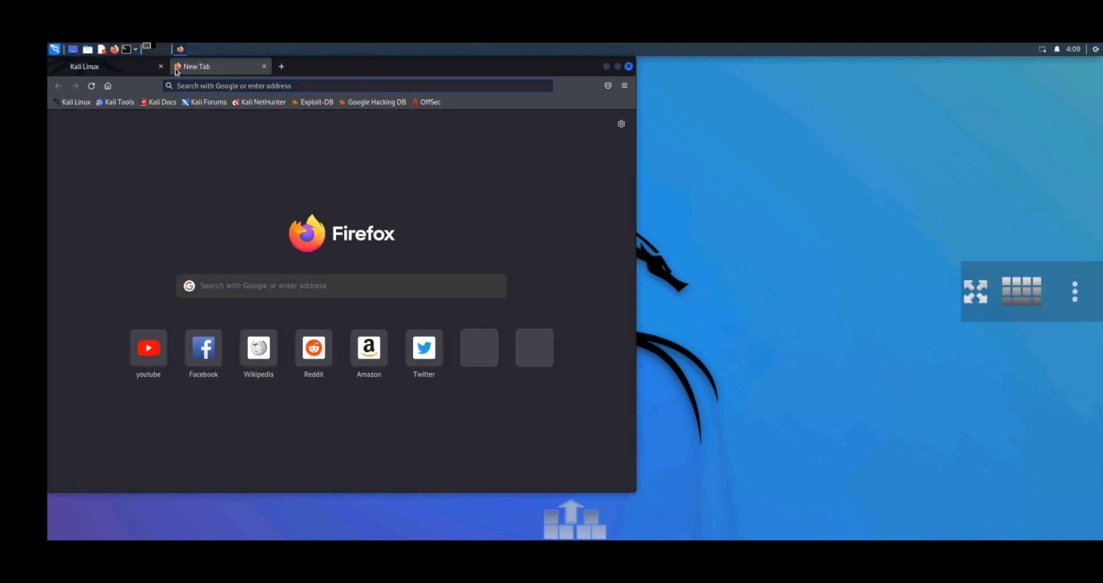